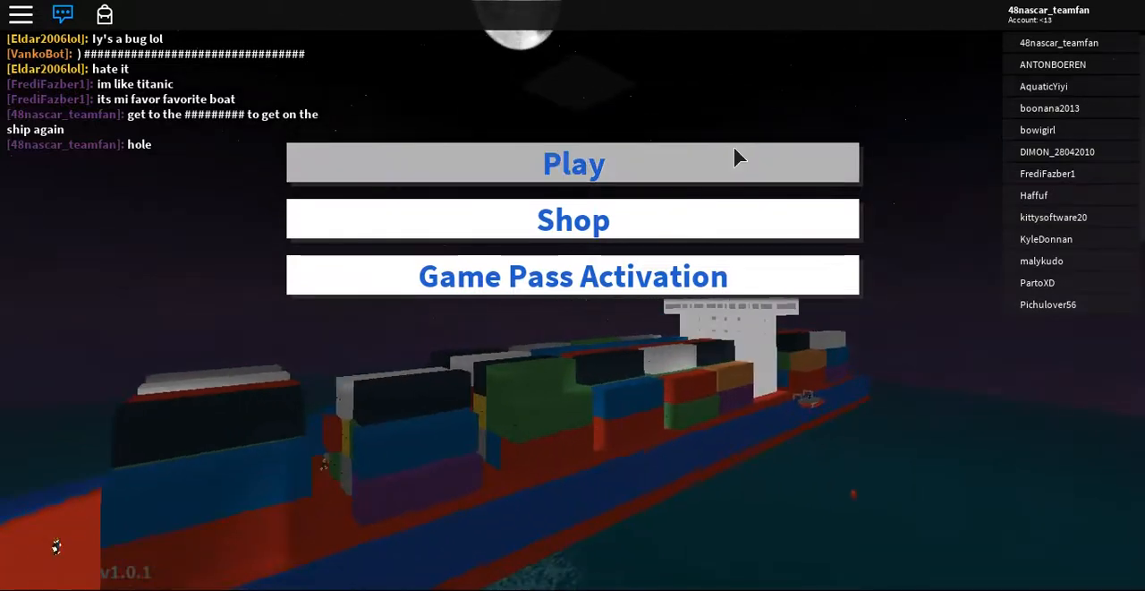
Start the Sinking Ship game from the title menu Play button
{"action": "left_click", "coordinate": [573, 161]}
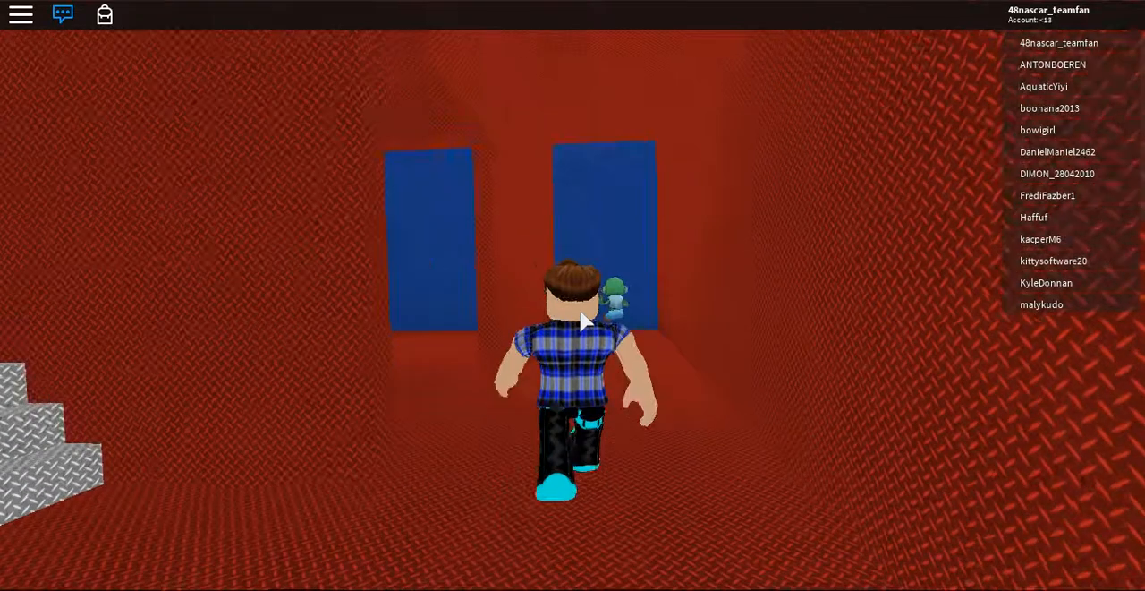
Walk forward through the flooded blue corridors into the large red chamber
{"action": "key", "text": "w"}
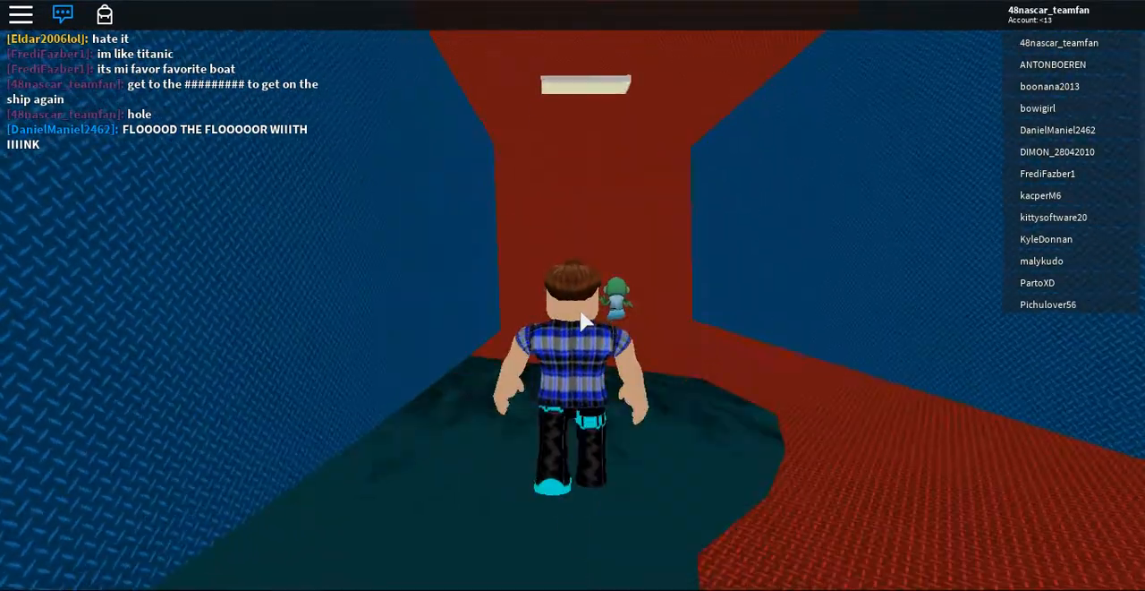
{"action": "key", "text": "w"}
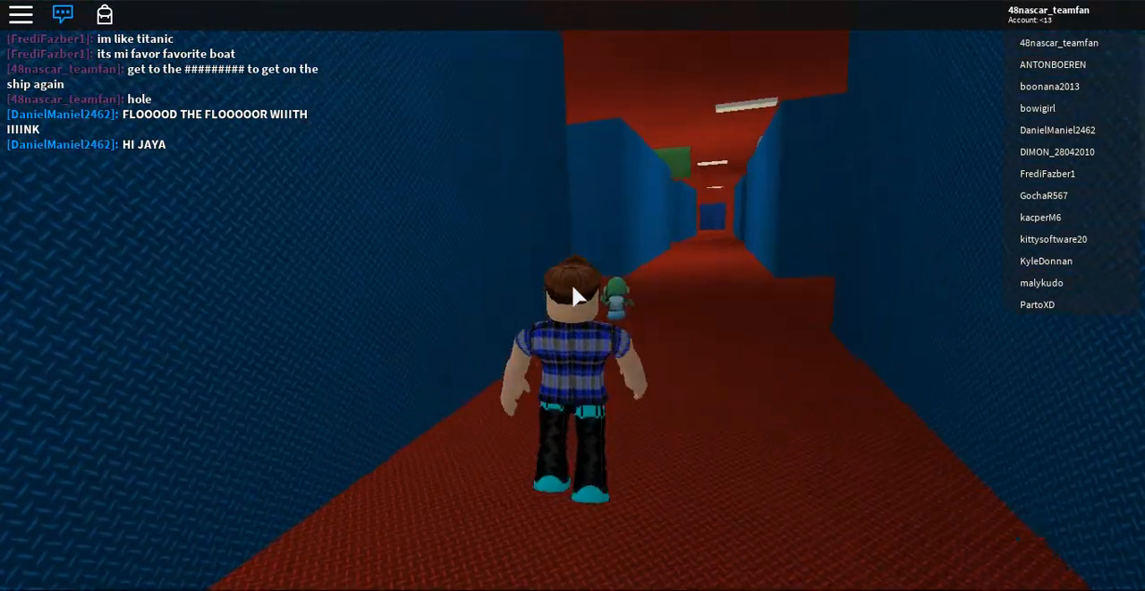
{"action": "key", "text": "w"}
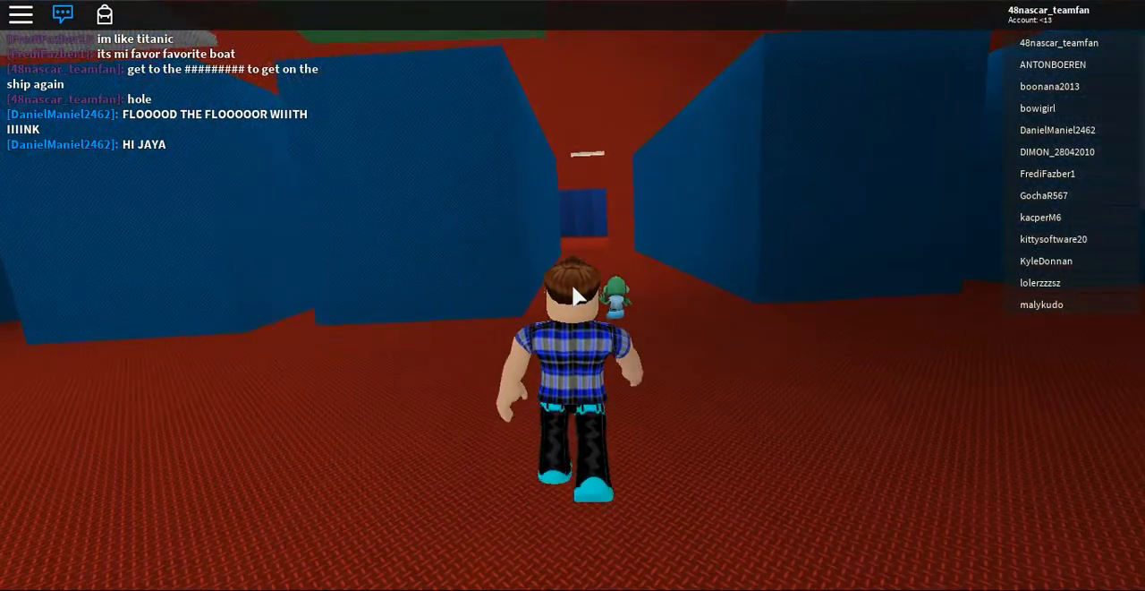
{"action": "key", "text": "w"}
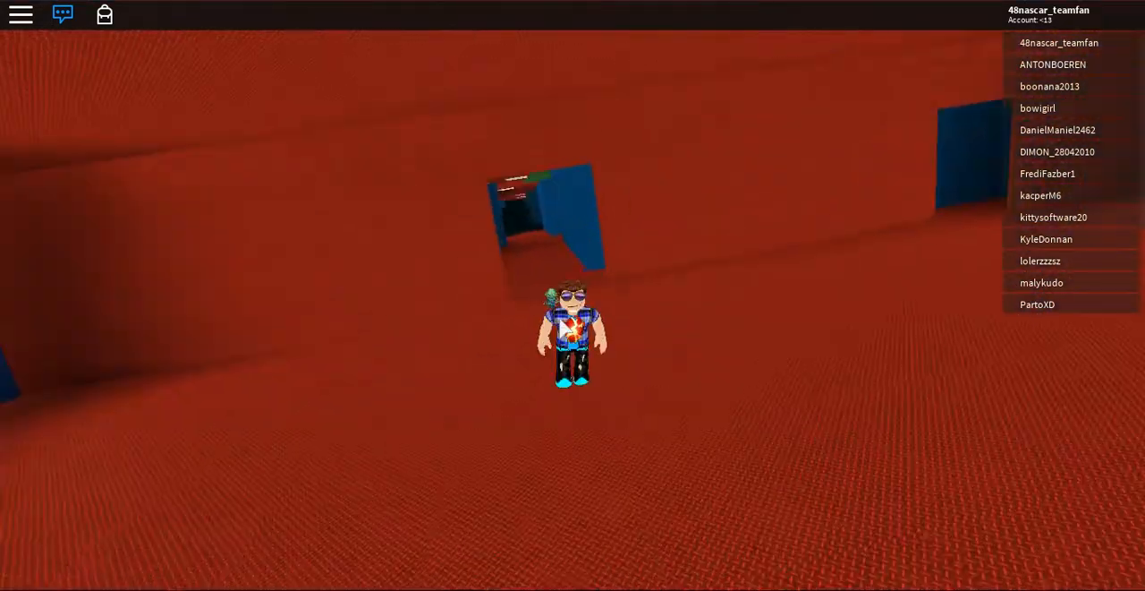
Run back along the blue-walled corridor to the red wall at its end
{"action": "key", "text": "w"}
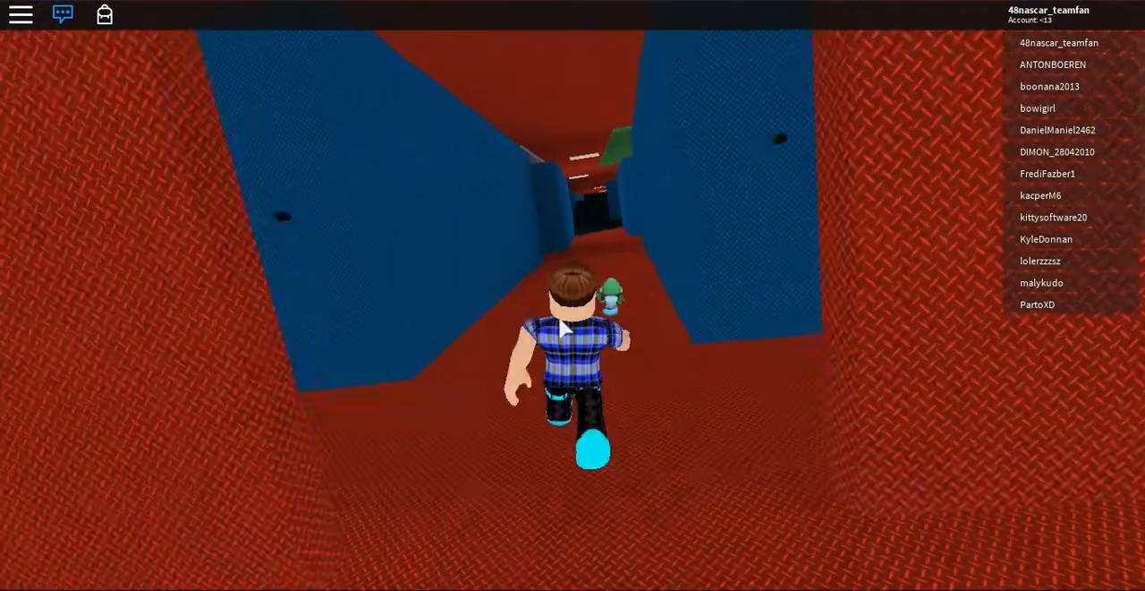
{"action": "key", "text": "w"}
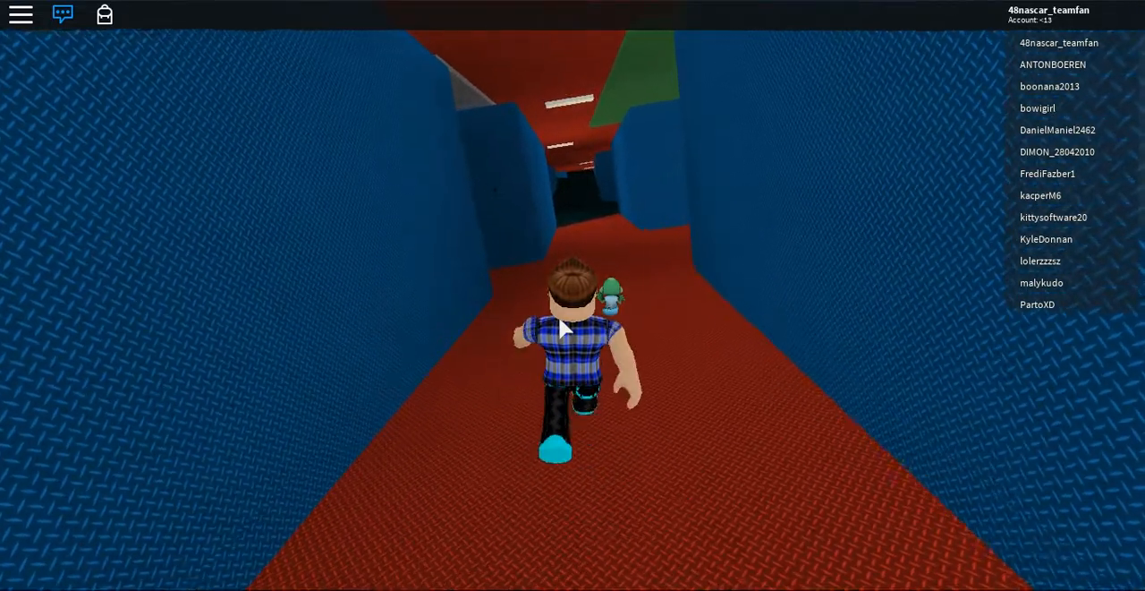
{"action": "key", "text": "w"}
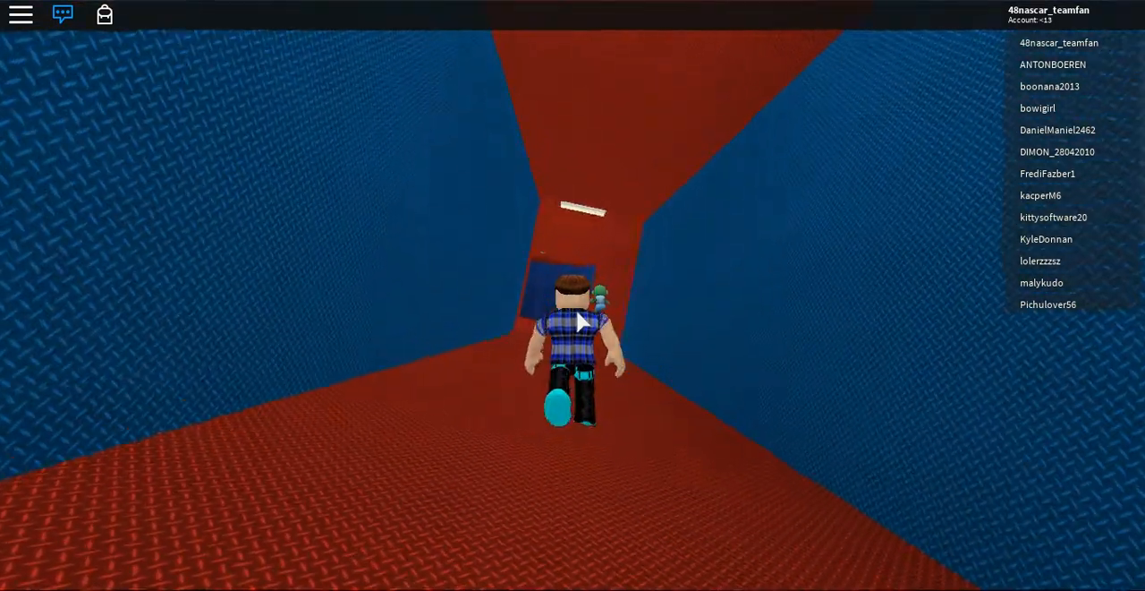
{"action": "key", "text": "w"}
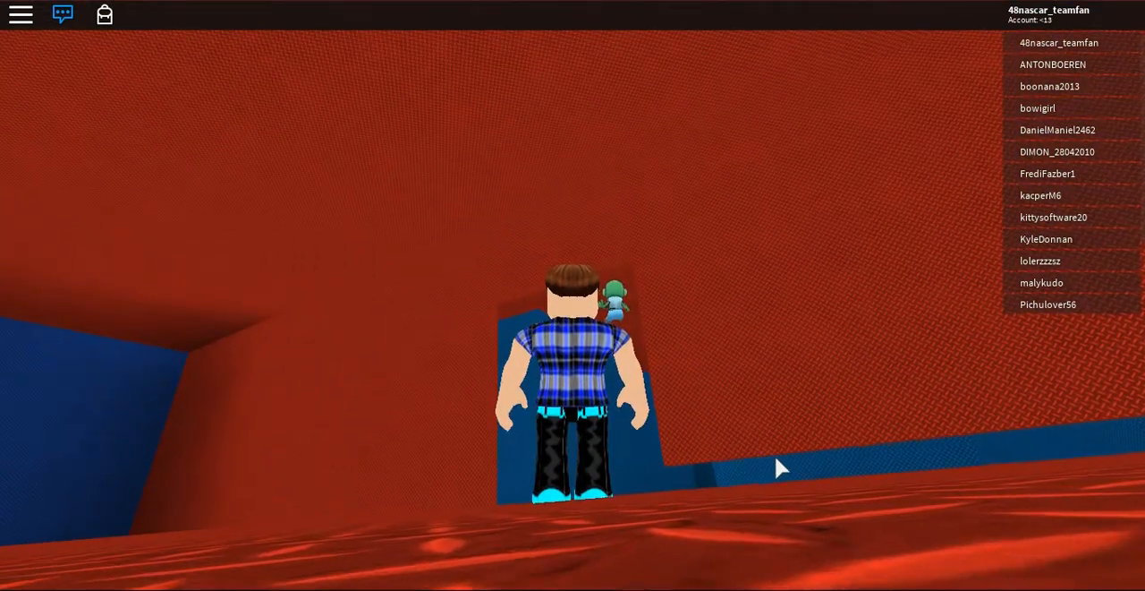
{"action": "mouse_move", "coordinate": [678, 400]}
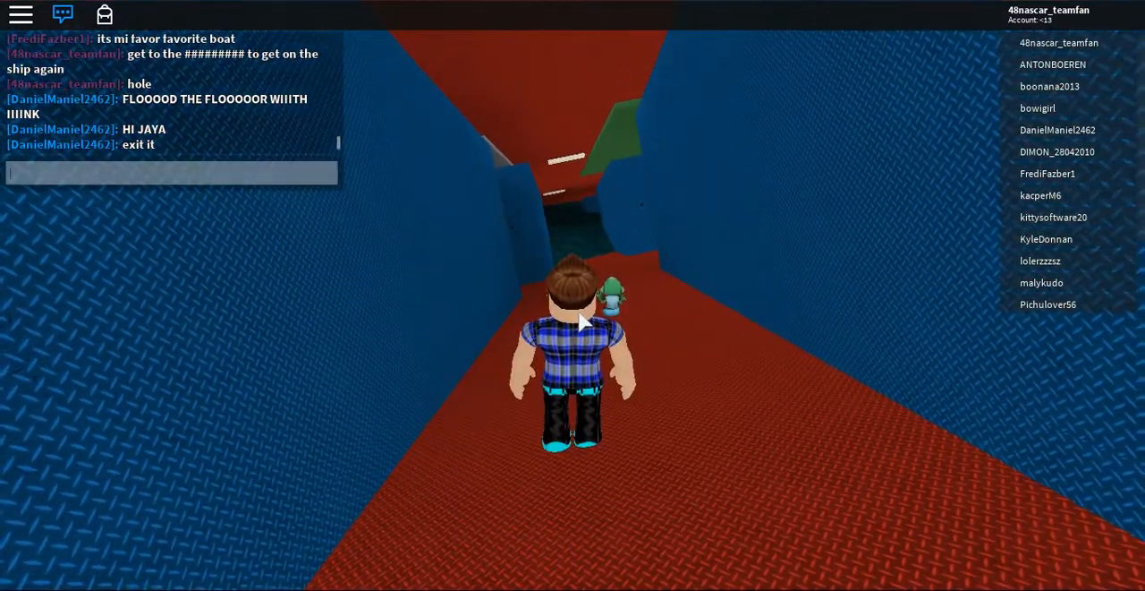
Send a chat reply saying 'nah im gonna' stay put
{"action": "type", "text": "nah im g"}
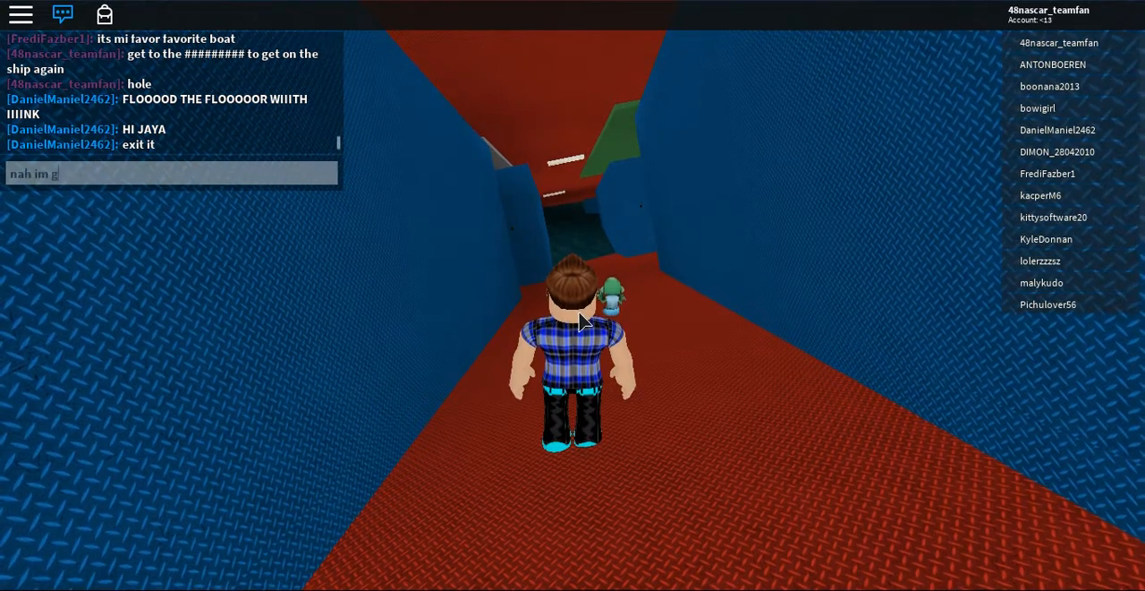
{"action": "type", "text": "onna satay i"}
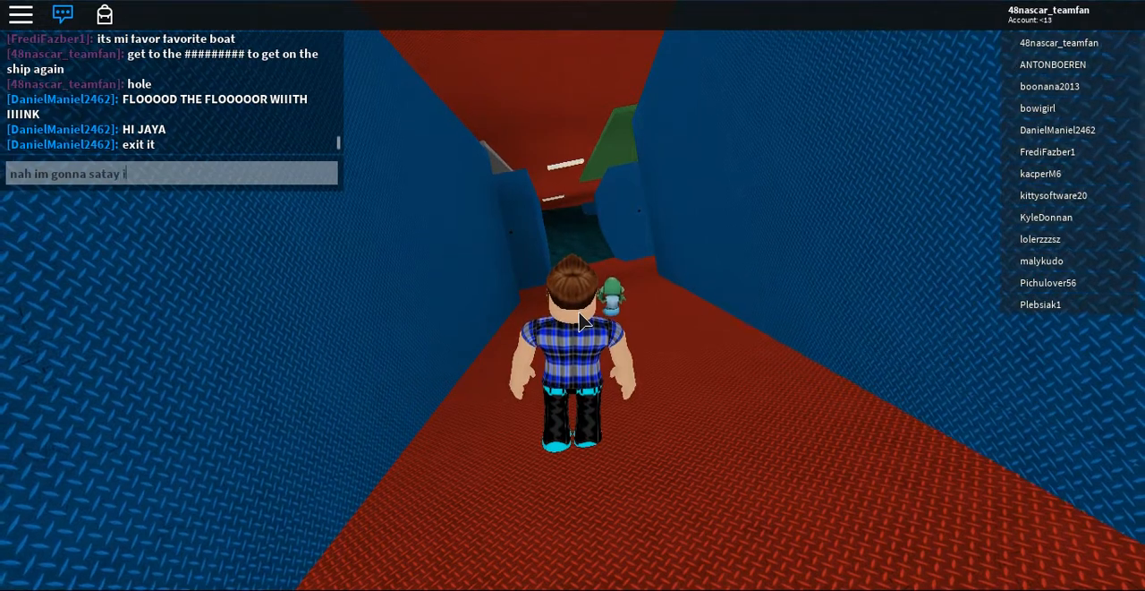
{"action": "type", "text": "ndside the s"}
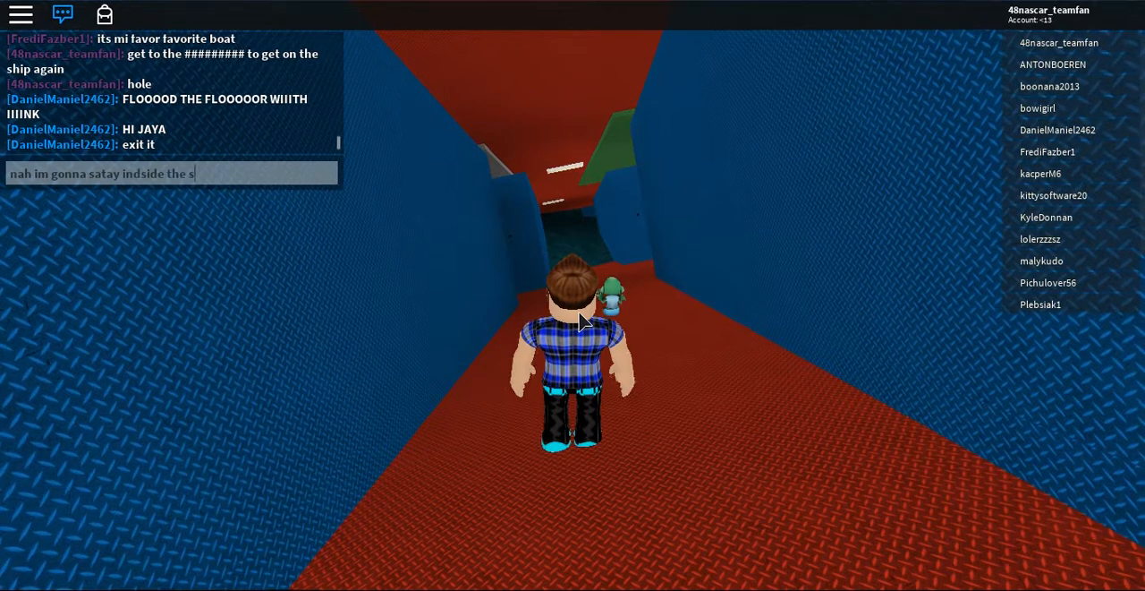
{"action": "key", "text": "Return"}
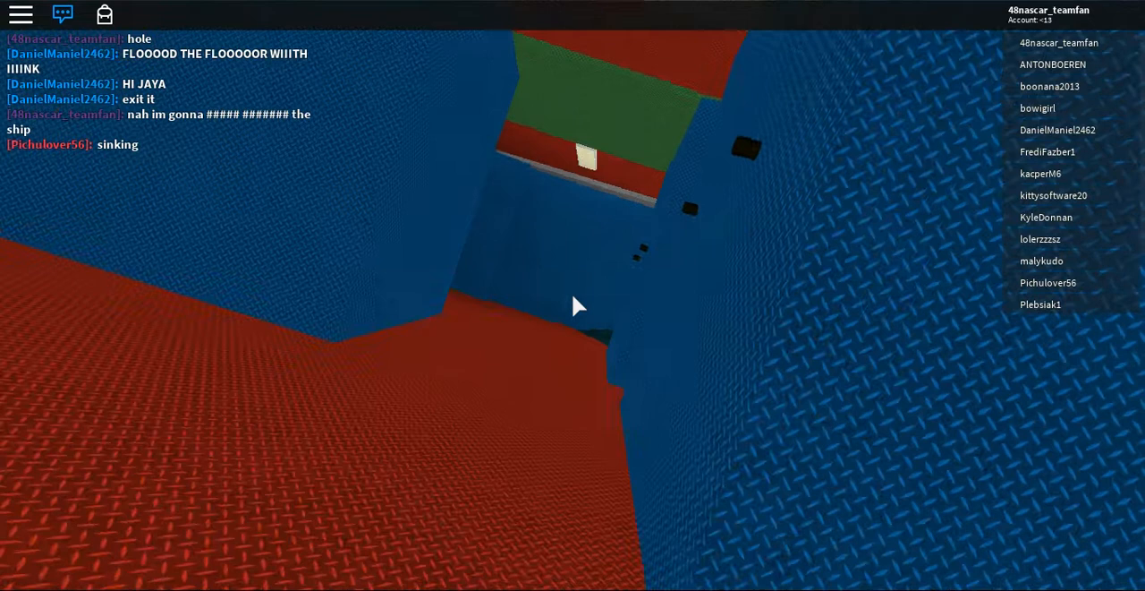
{"action": "mouse_move", "coordinate": [572, 305]}
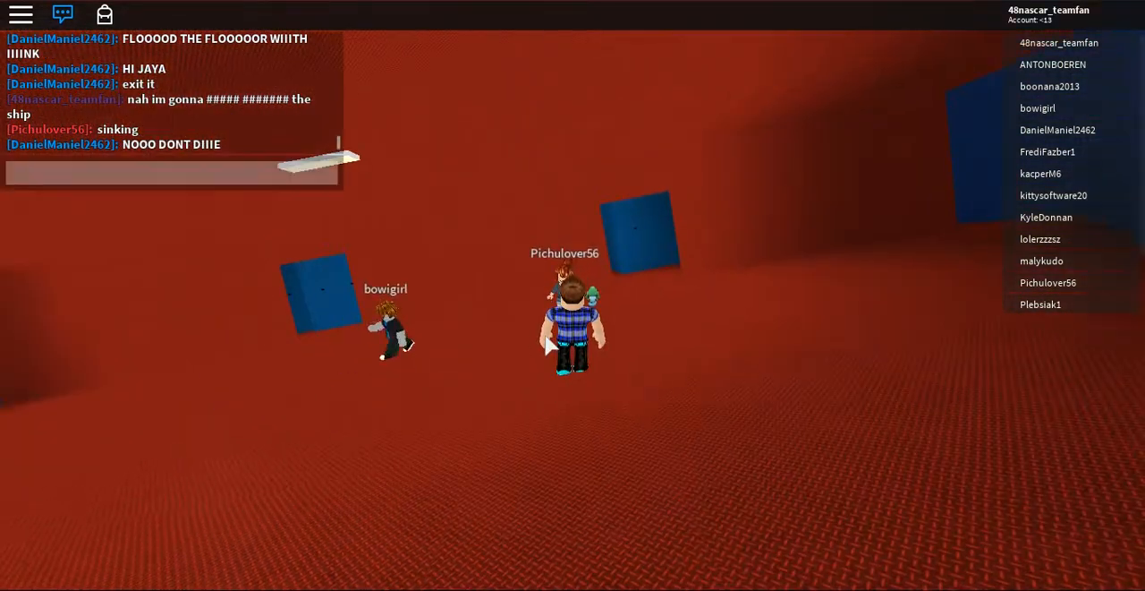
Ask in chat whether others see the hole in the wall under the ship
{"action": "type", "text": "do you see t"}
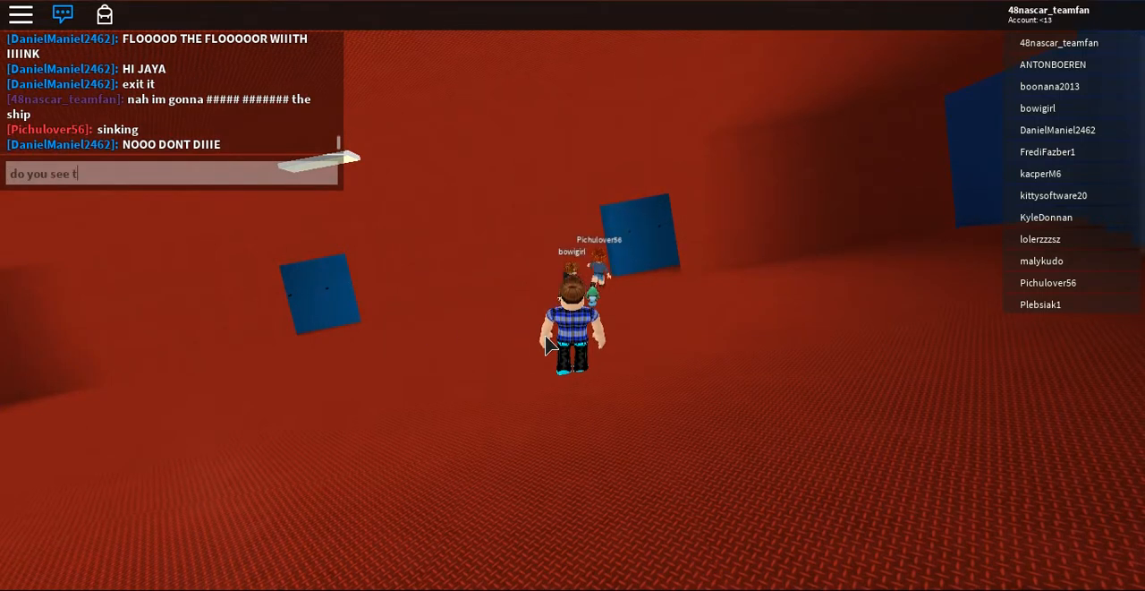
{"action": "type", "text": "he hole i"}
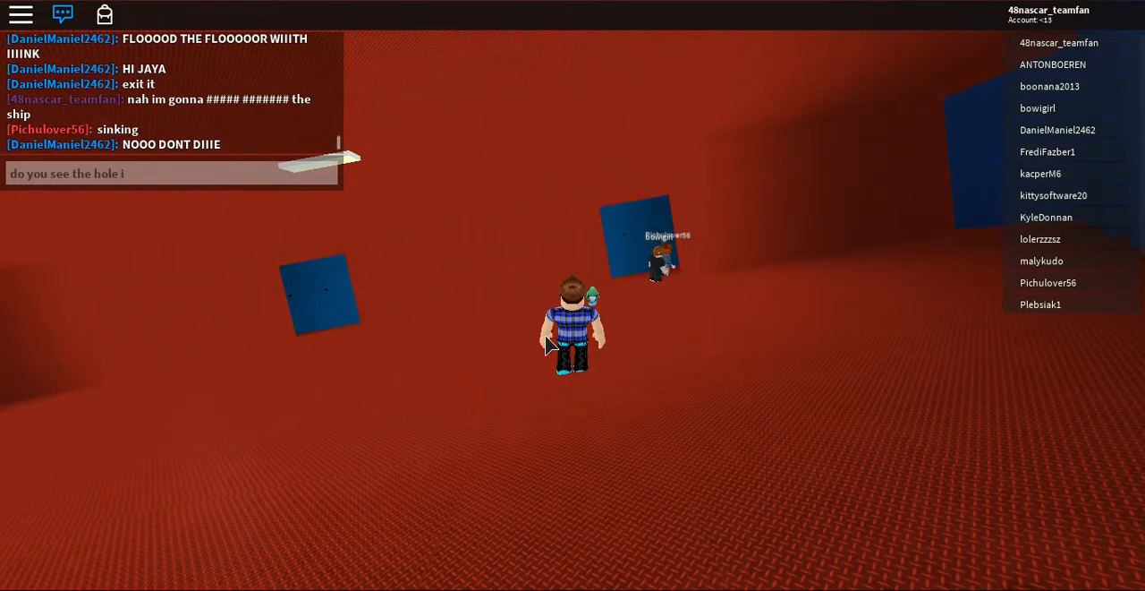
{"action": "type", "text": "in the walls in"}
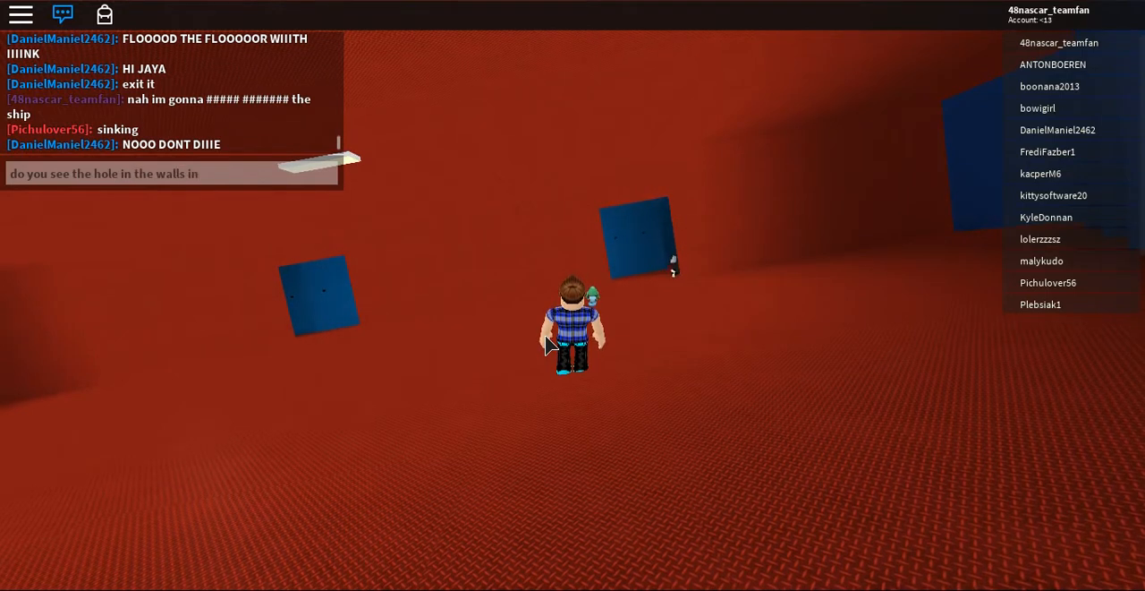
{"action": "type", "text": "under th"}
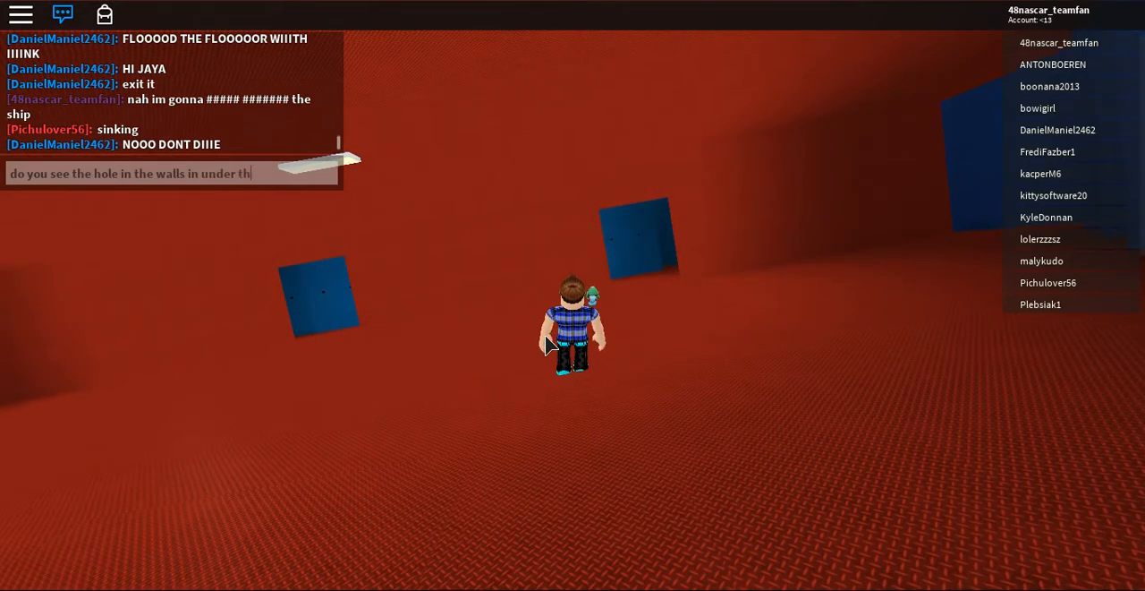
{"action": "type", "text": "e ship"}
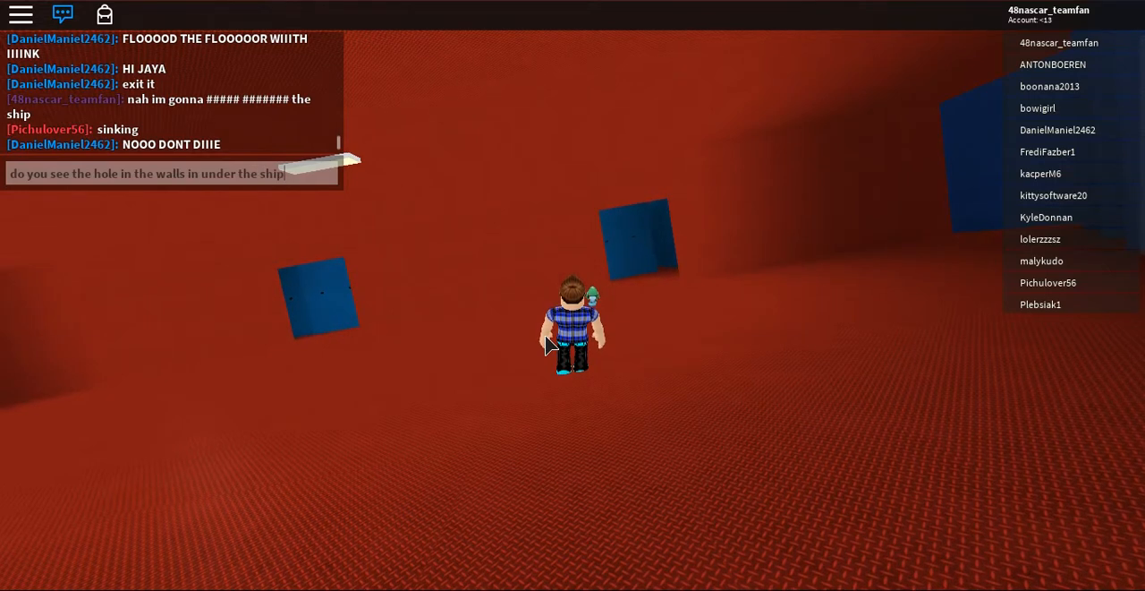
{"action": "type", "text": "?"}
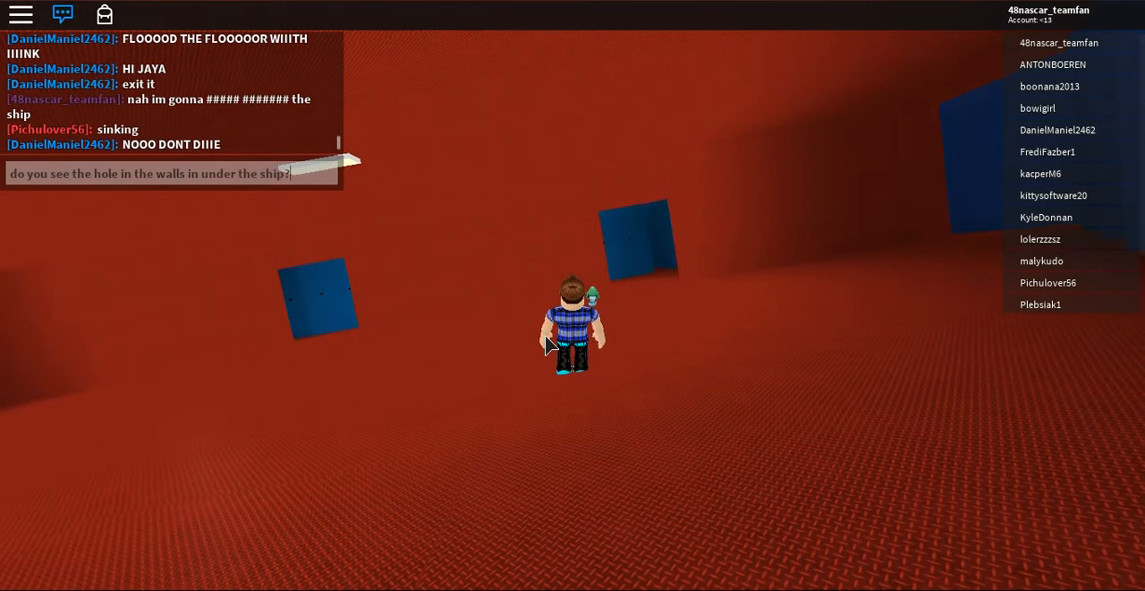
{"action": "key", "text": "Return"}
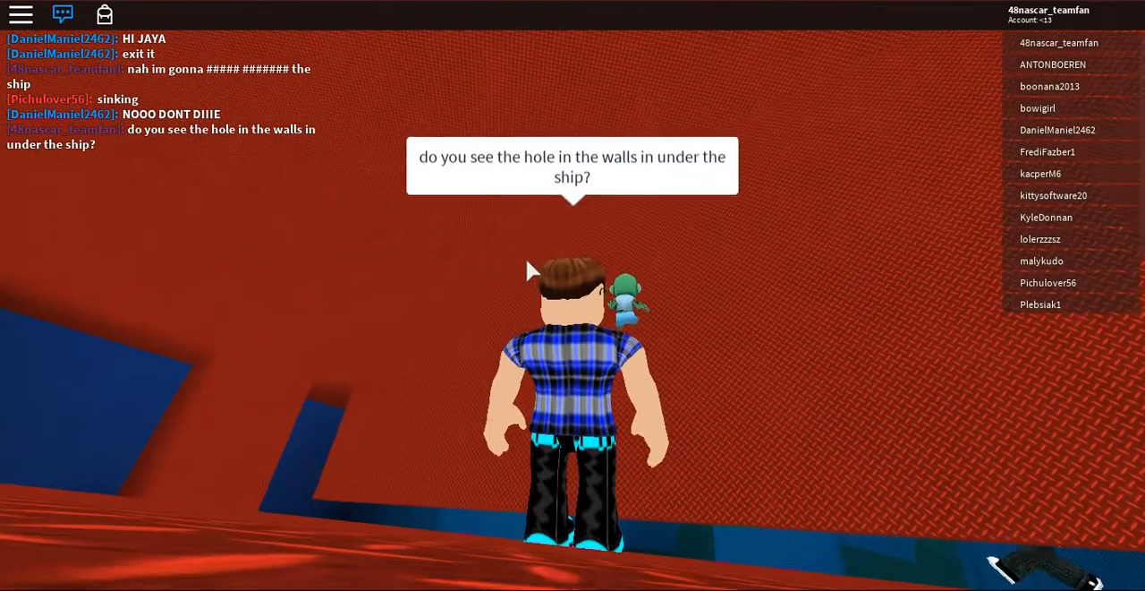
{"action": "mouse_move", "coordinate": [731, 480]}
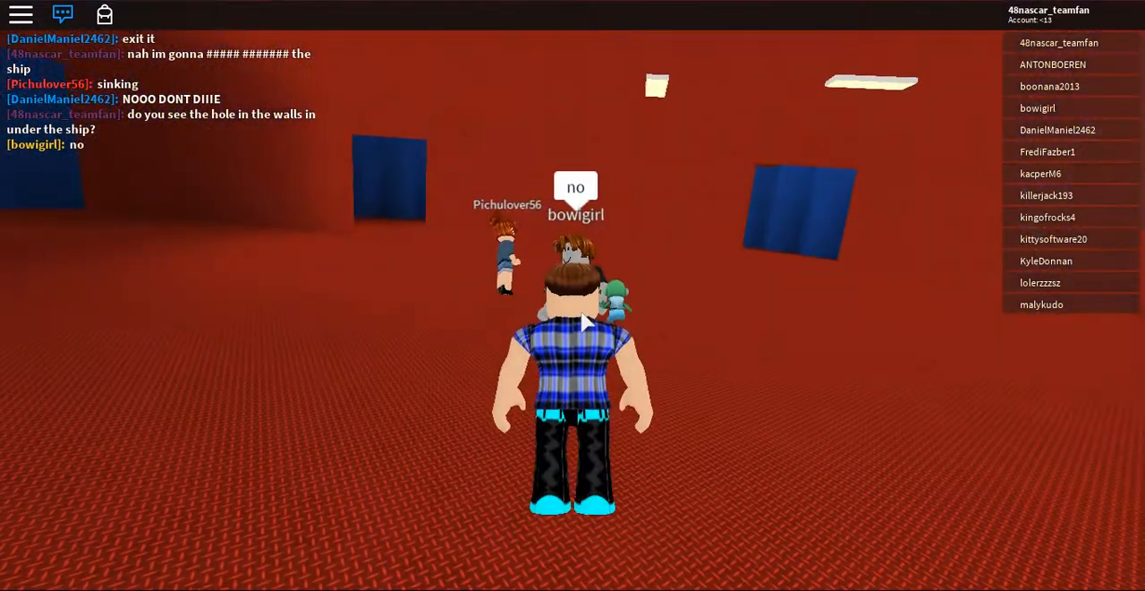
Begin typing the tip to put your camera down through the floor
{"action": "type", "text": "put y"}
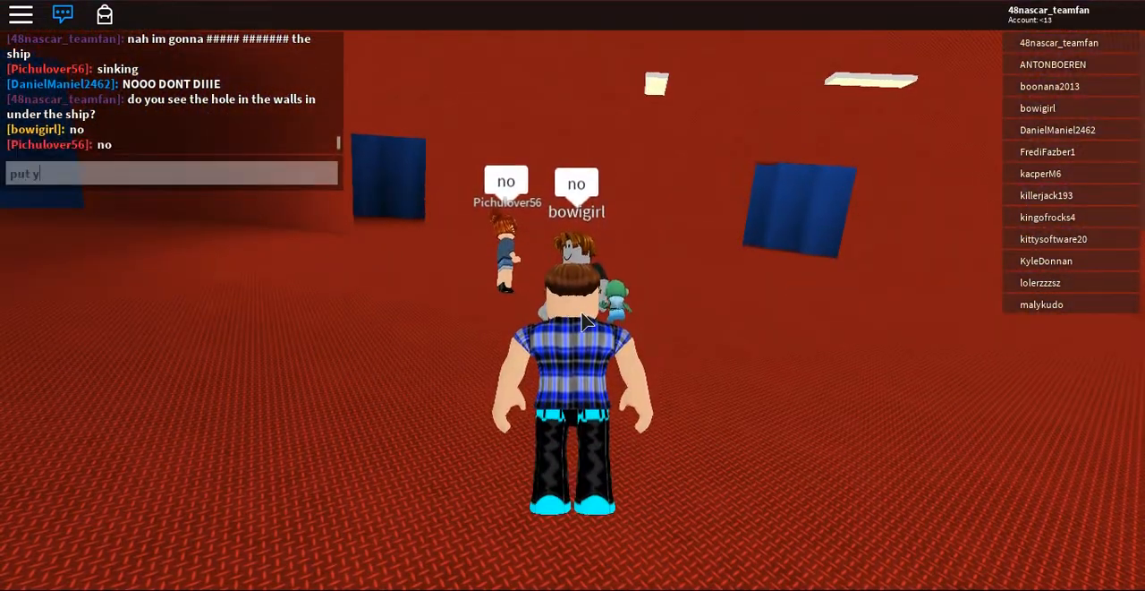
{"action": "type", "text": "our camera do"}
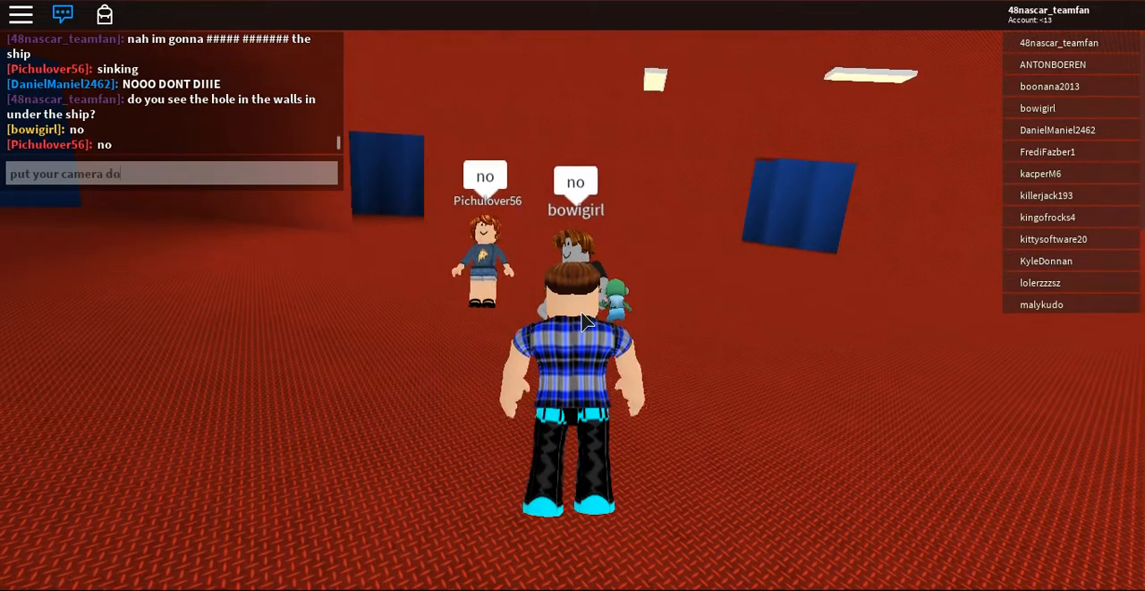
{"action": "type", "text": "nw the fl"}
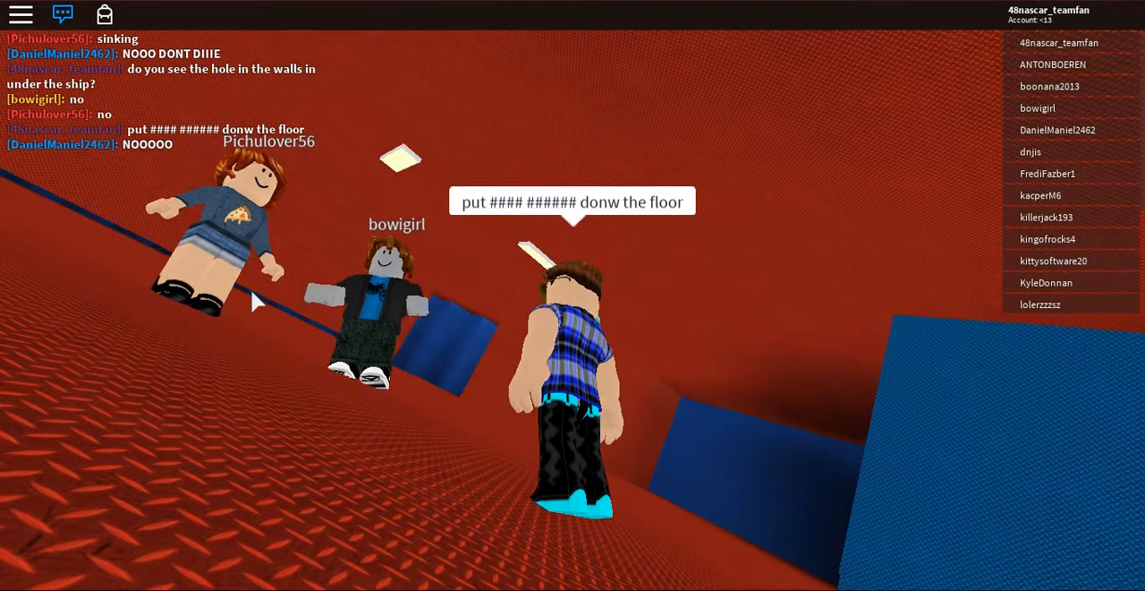
Return control to the game view after sending the camera tip
{"action": "left_click", "coordinate": [170, 172]}
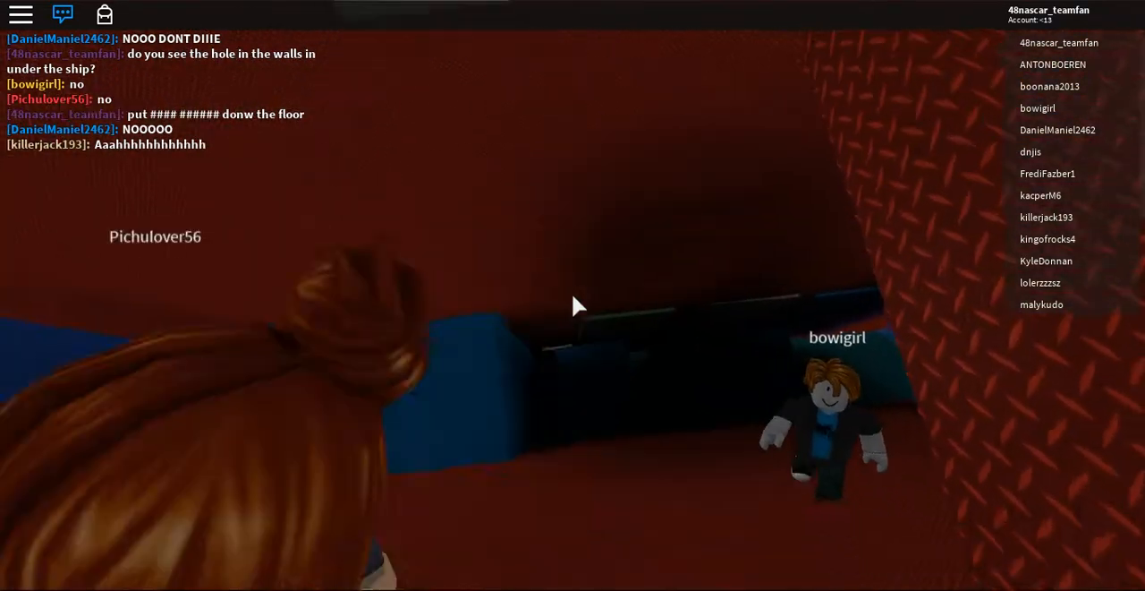
{"action": "mouse_move", "coordinate": [573, 308]}
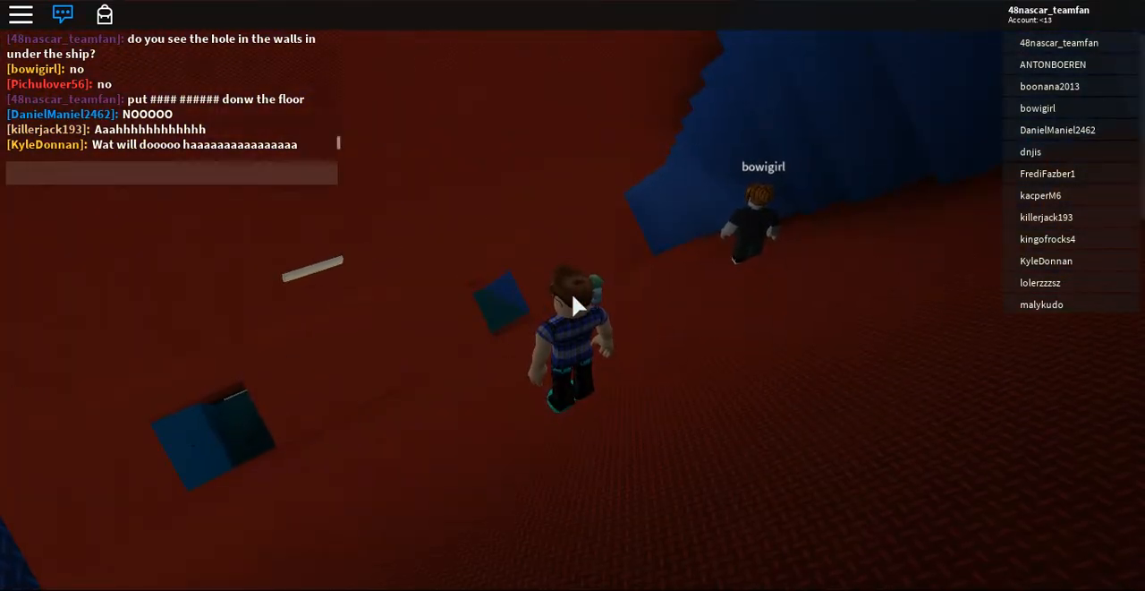
Type the chat question 'why the ship is not going' down
{"action": "type", "text": "why t"}
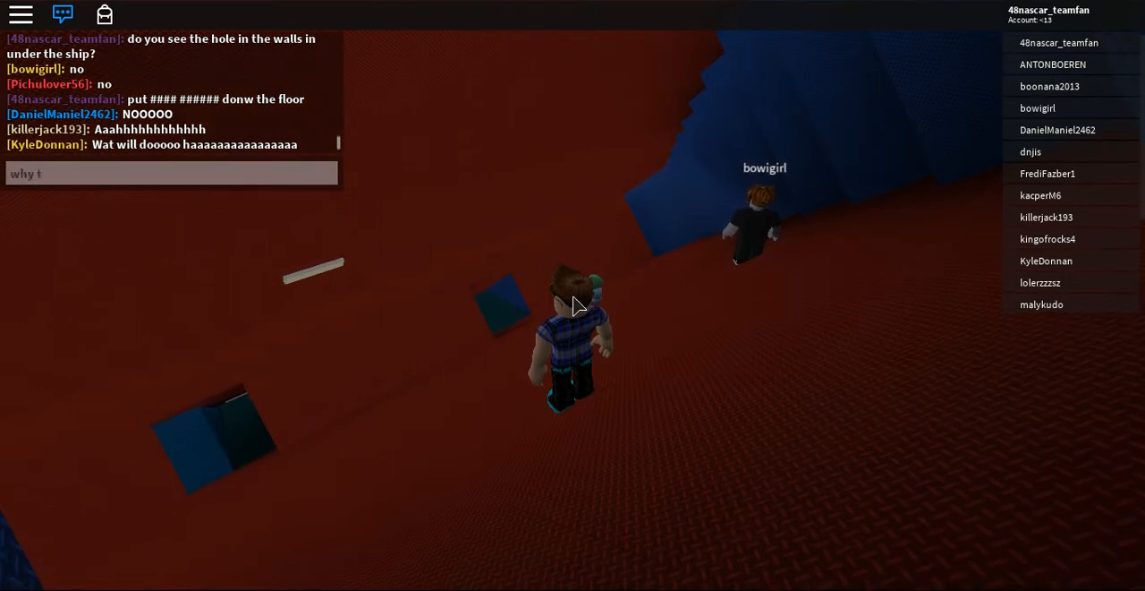
{"action": "type", "text": "he ship"}
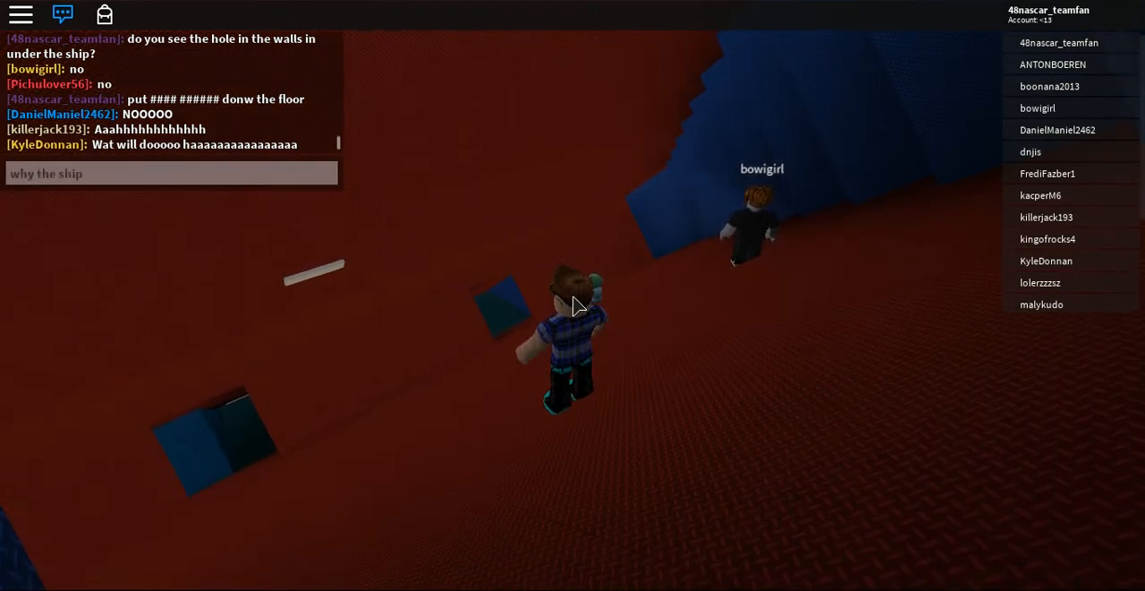
{"action": "type", "text": "is not"}
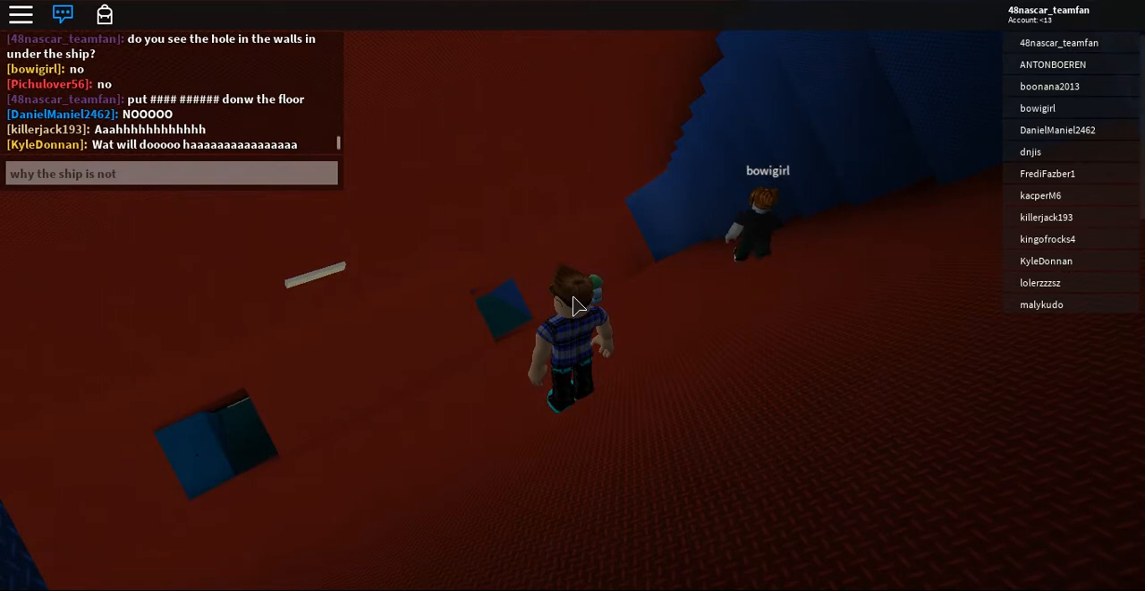
{"action": "type", "text": "going"}
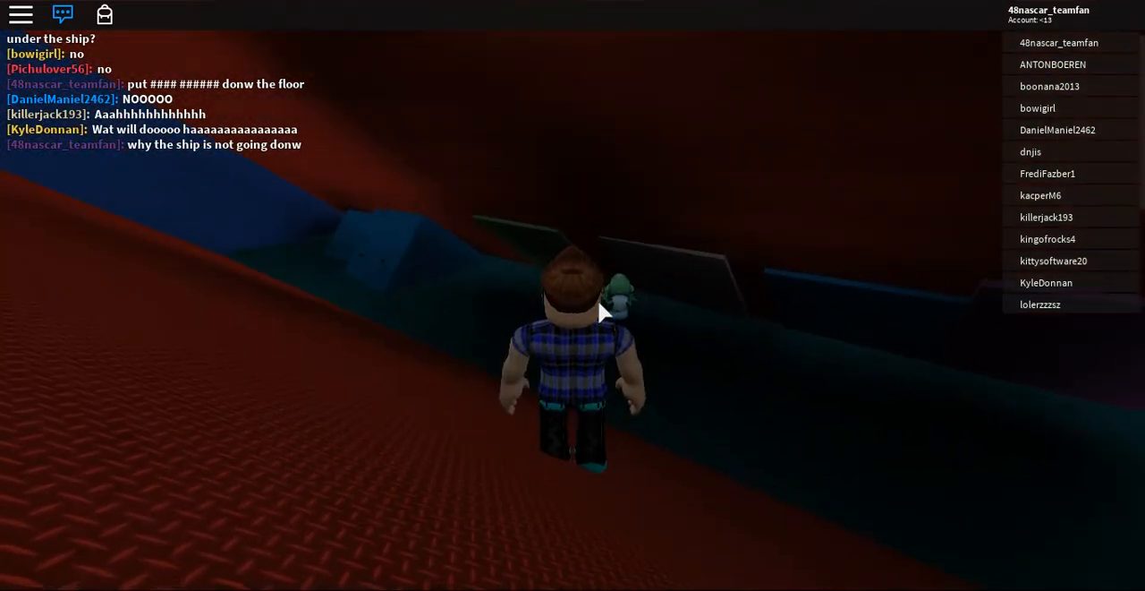
Send 'oh there it goes' in chat as the ship starts to sink
{"action": "type", "text": "oh th"}
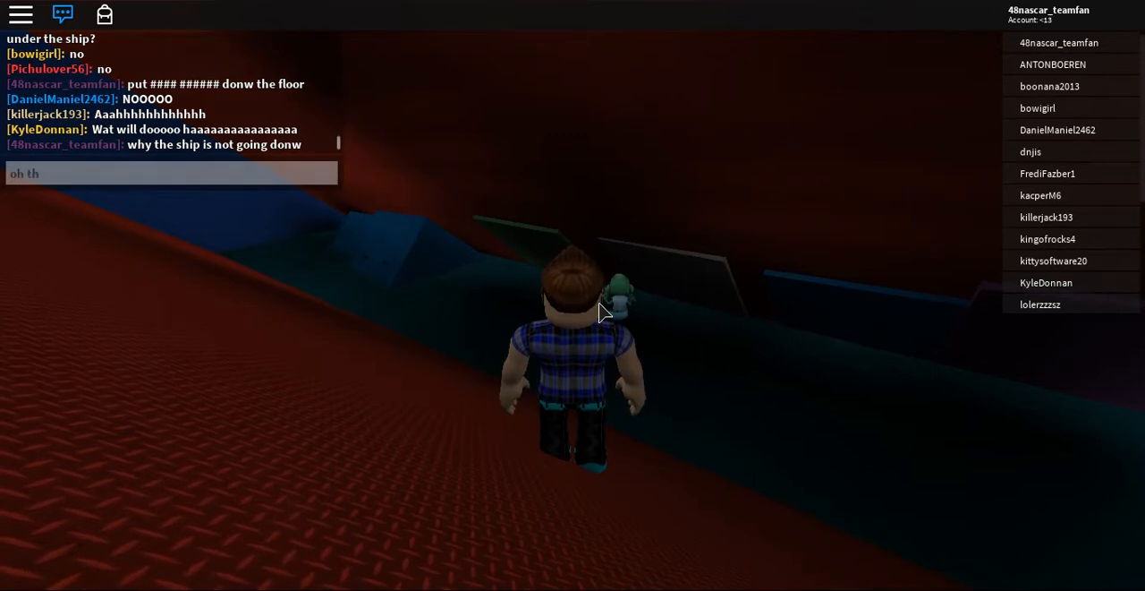
{"action": "type", "text": "ere it g"}
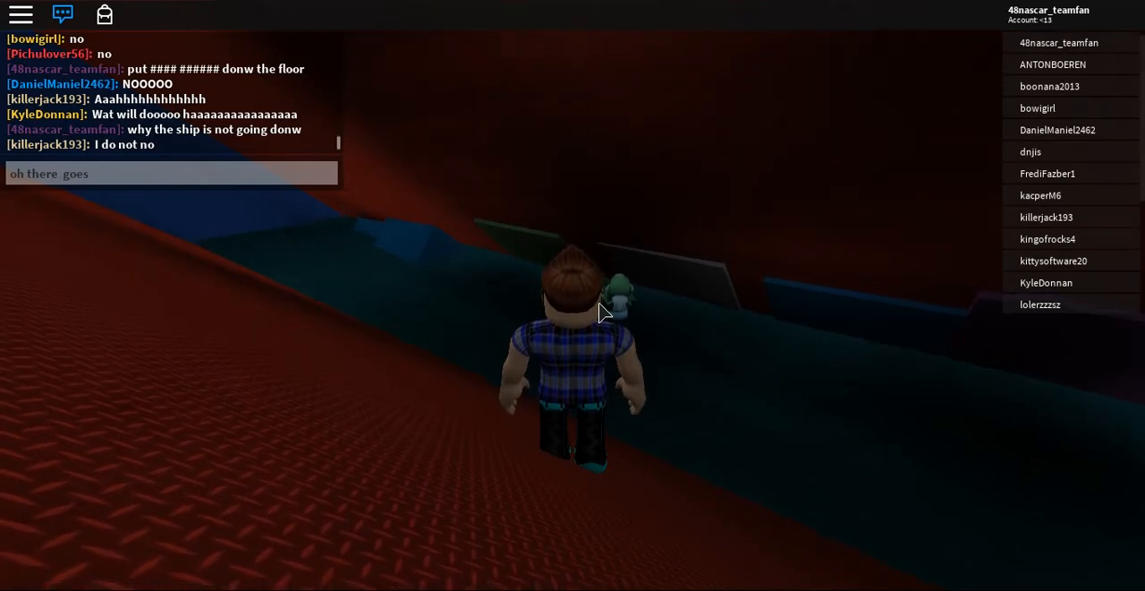
{"action": "key", "text": "Return"}
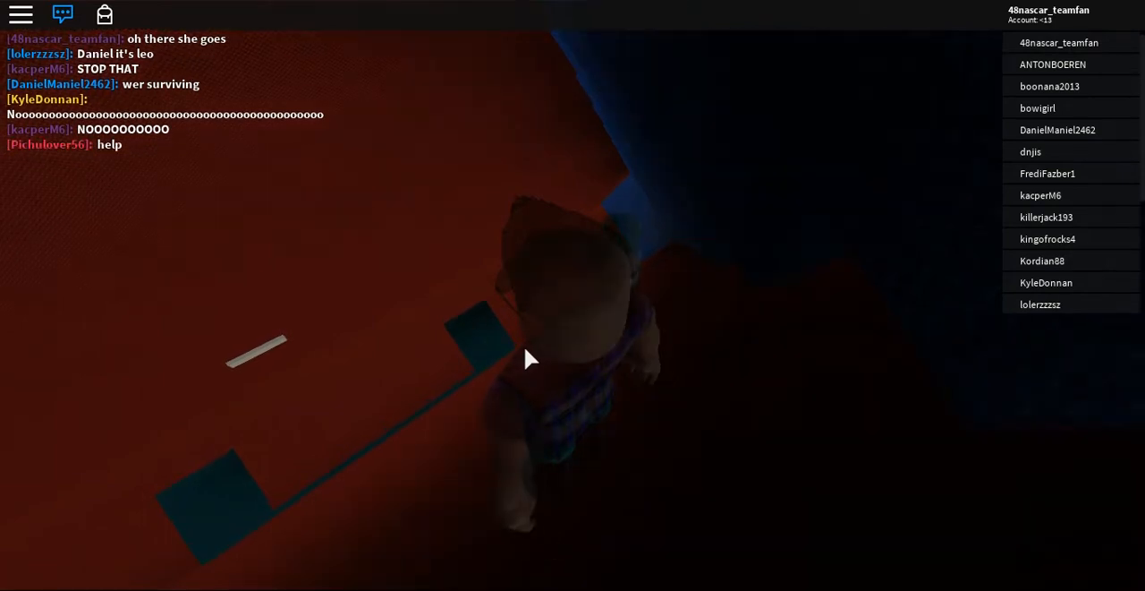
Send 'were gonna die' in chat as the hull floods
{"action": "type", "text": "were go"}
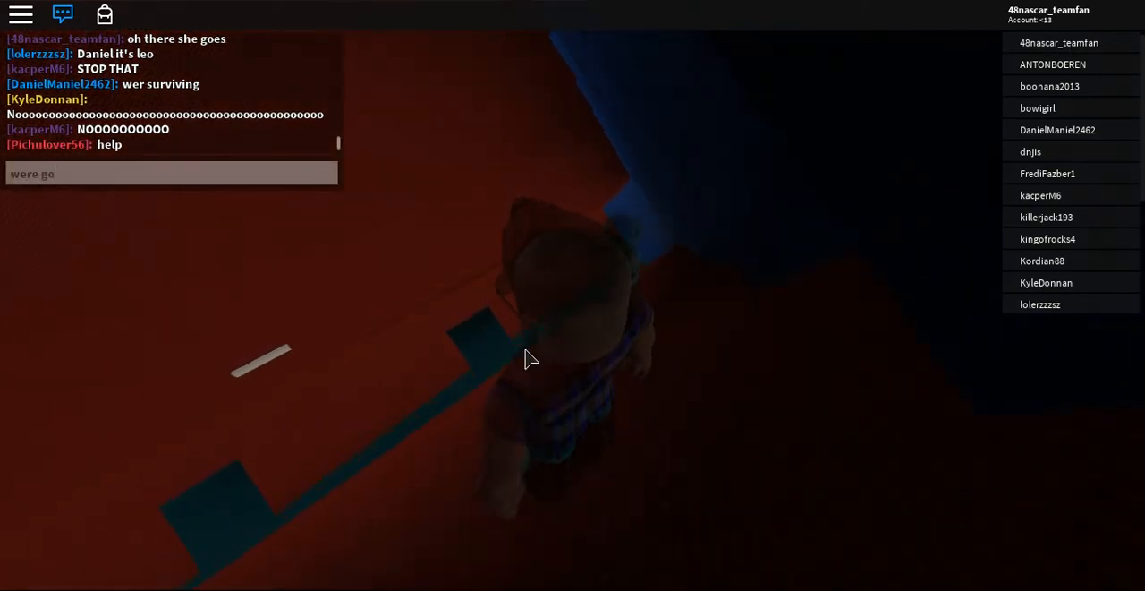
{"action": "type", "text": "nna die"}
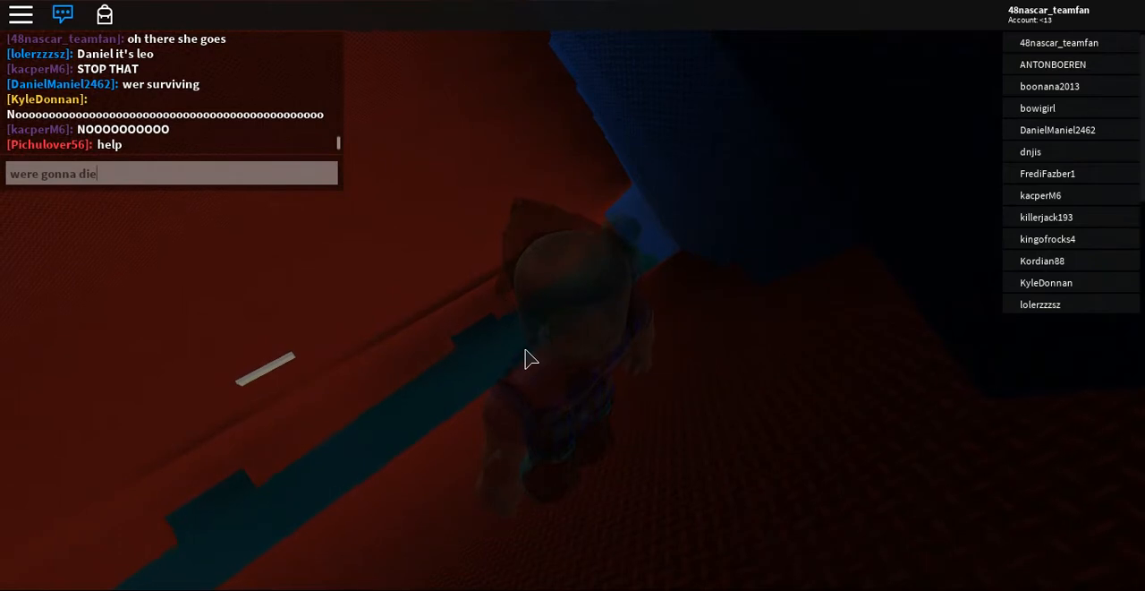
{"action": "key", "text": "Return"}
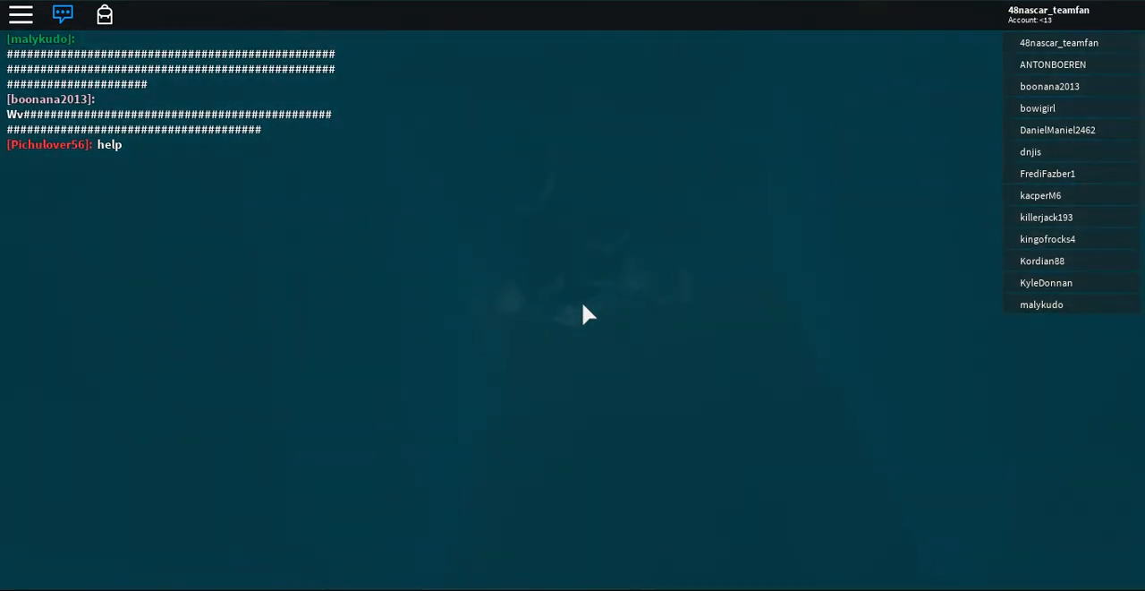
{"action": "mouse_move", "coordinate": [573, 306]}
{"action": "type", "text": "we"}
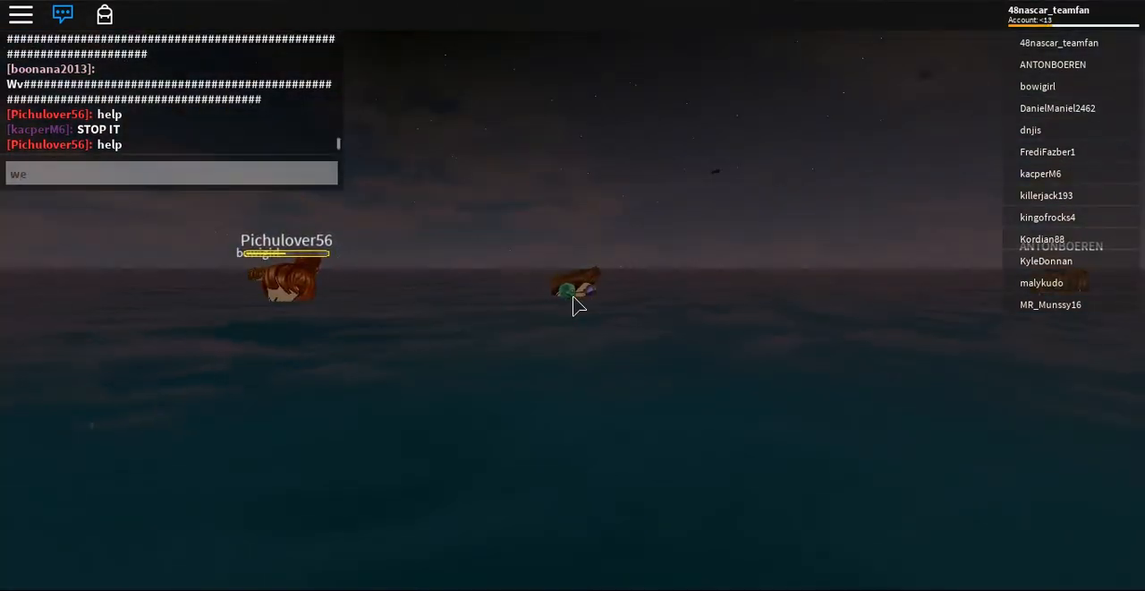
Post 'wow' in chat while floating on the sea and start typing 'i wa'
{"action": "type", "text": "ow"}
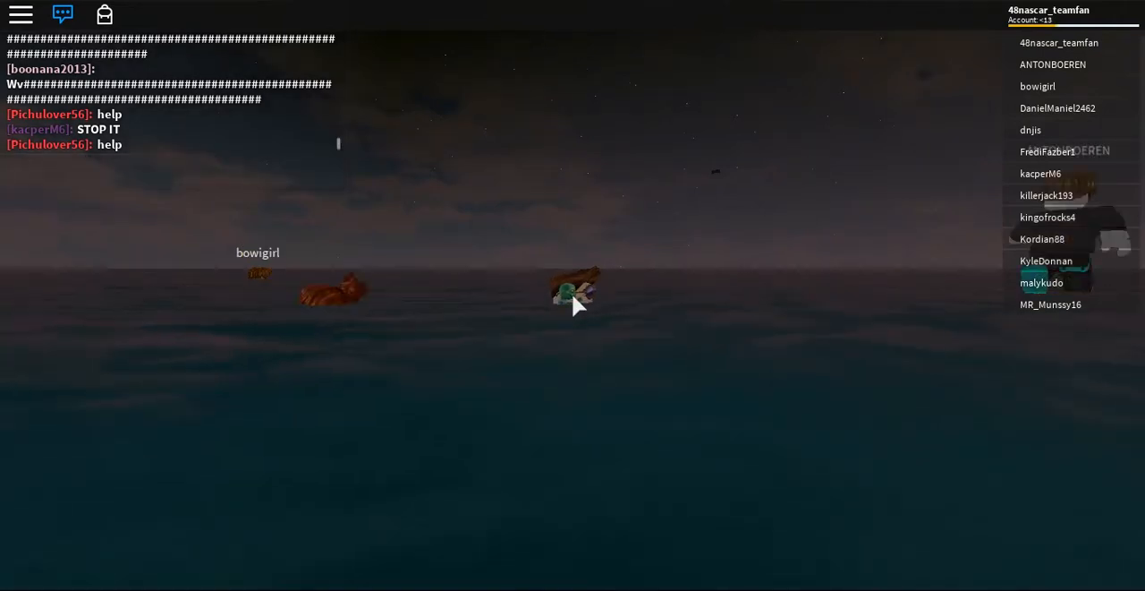
{"action": "type", "text": "i wa"}
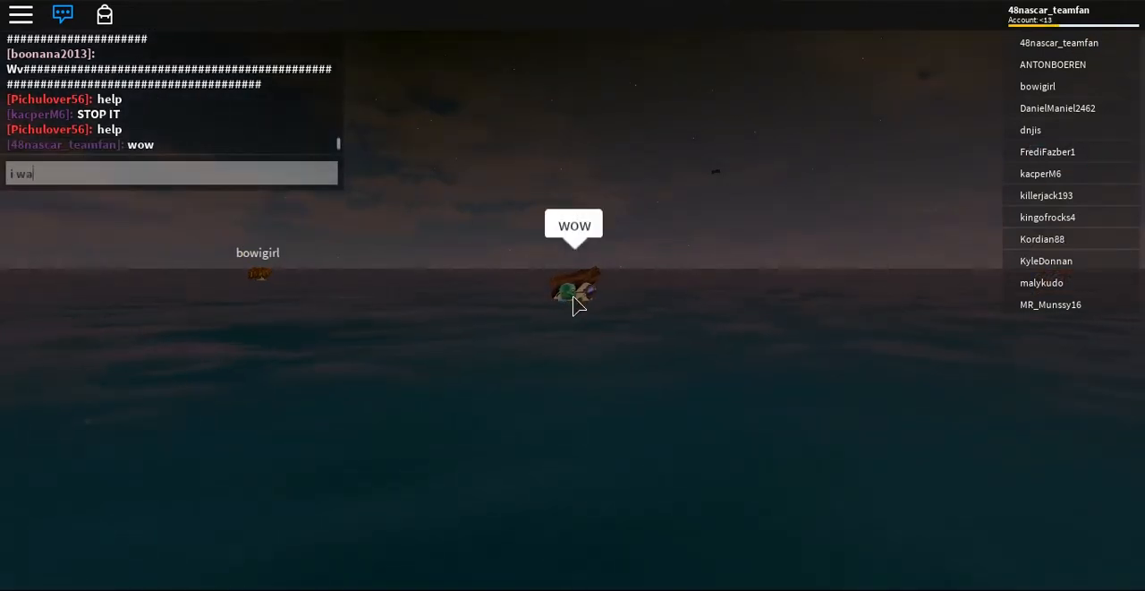